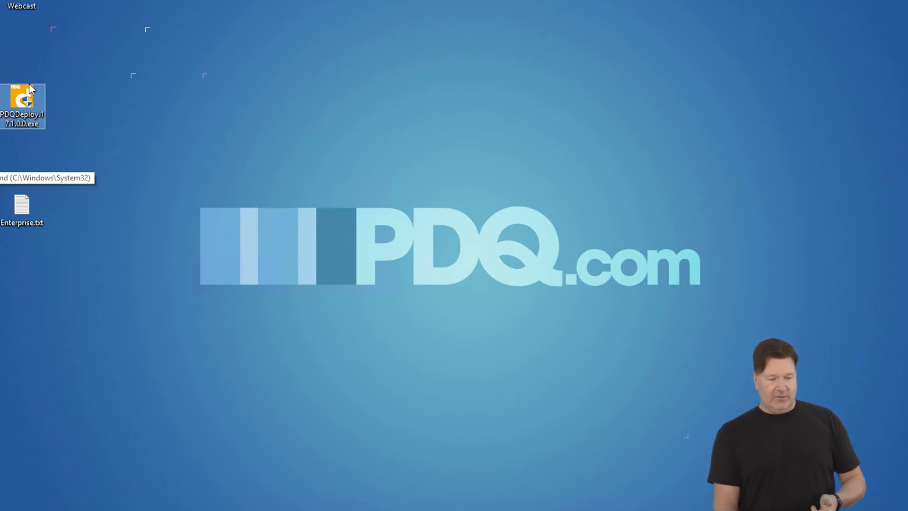
pyautogui.moveTo(183, 231)
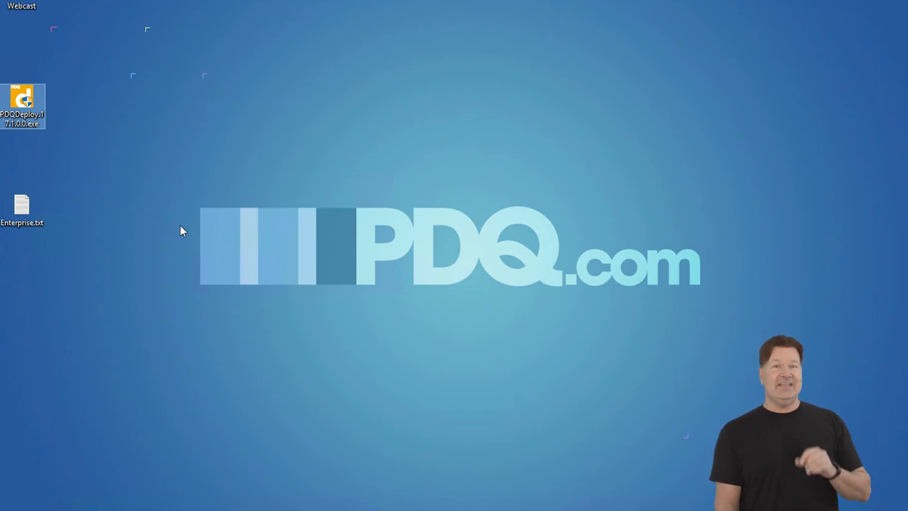
pyautogui.moveTo(64, 219)
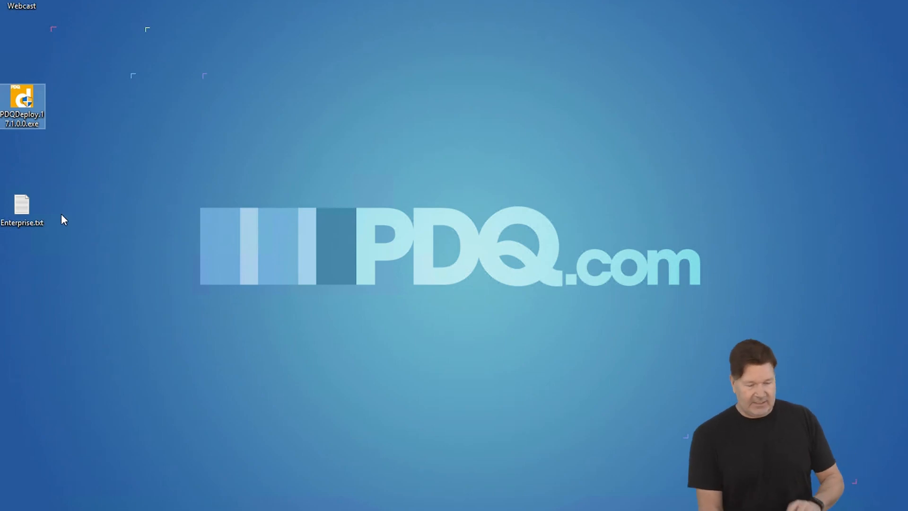
pyautogui.moveTo(95, 25)
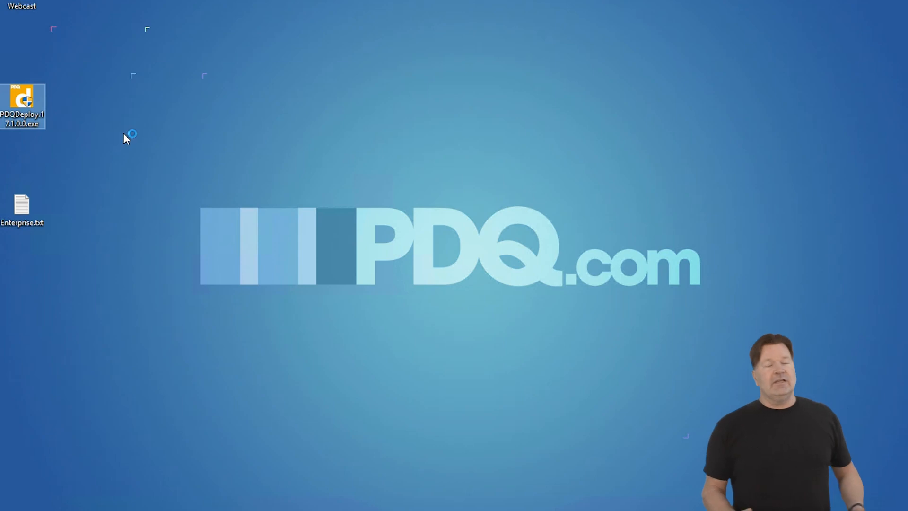
# Run the PDQ Deploy installer, accept the licence, keep the default folder and finish with launch enabled.
pyautogui.doubleClick(23, 106)
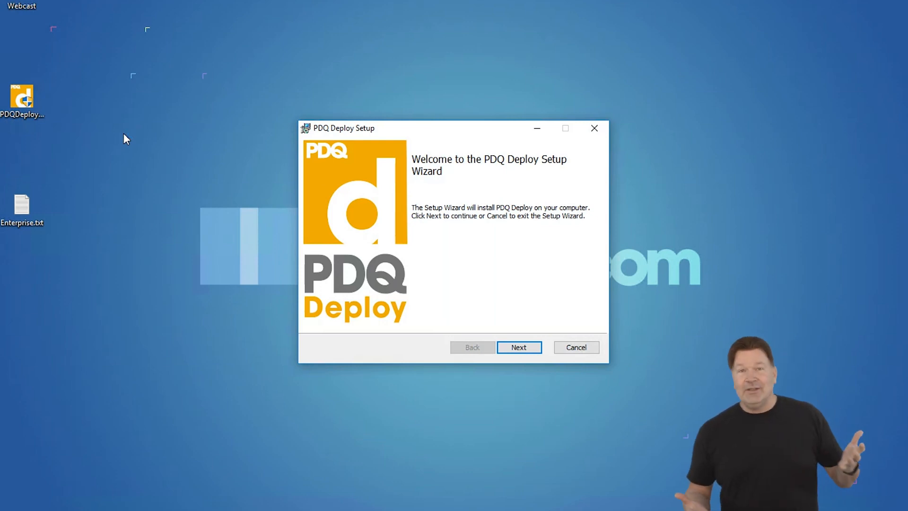
pyautogui.moveTo(501, 363)
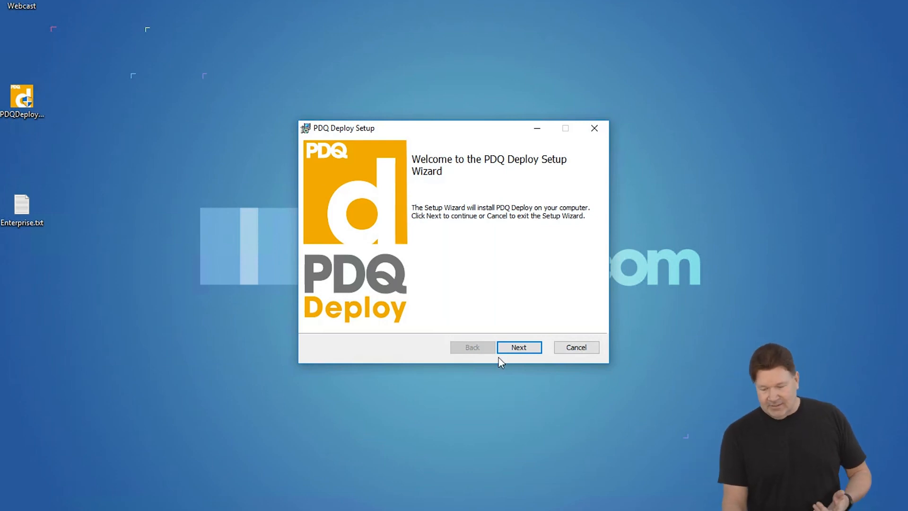
pyautogui.click(517, 347)
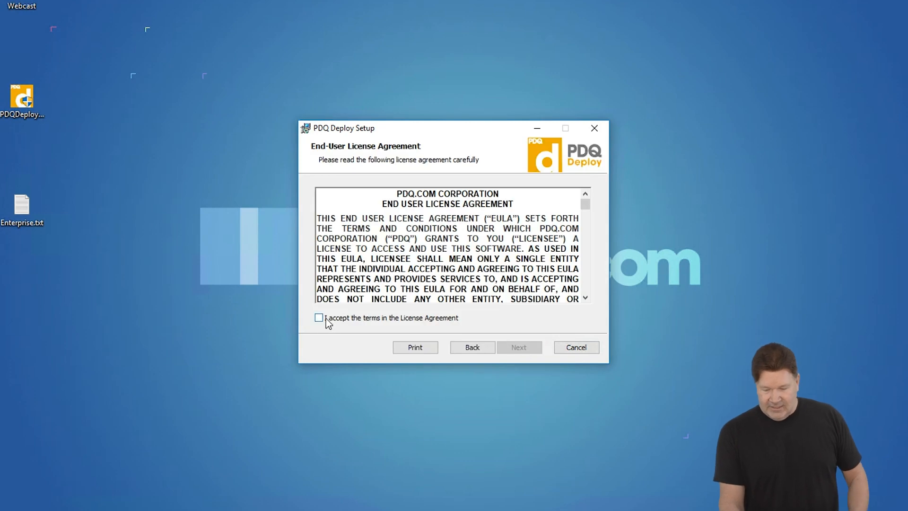
pyautogui.click(318, 318)
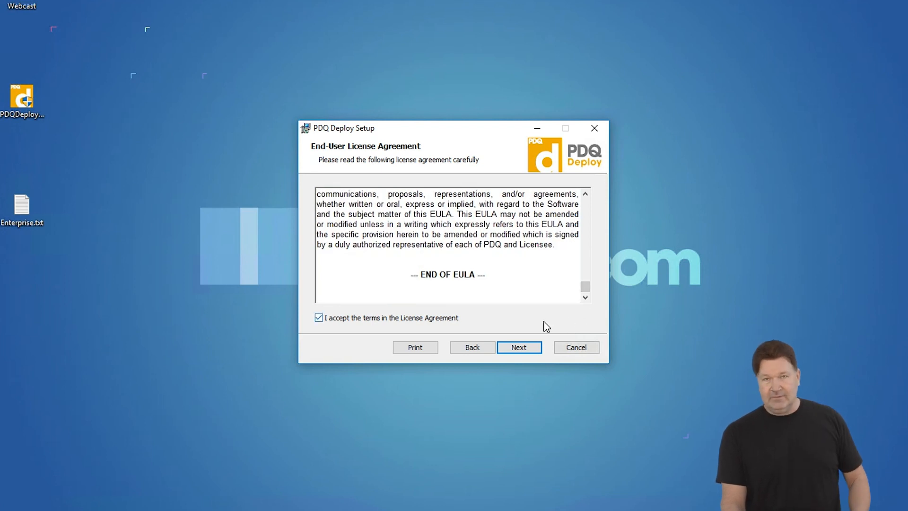
pyautogui.click(518, 347)
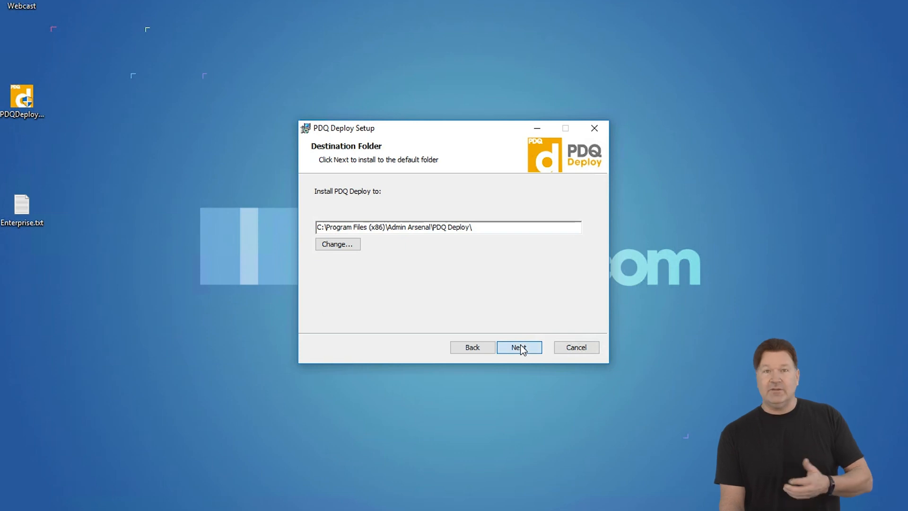
pyautogui.click(518, 347)
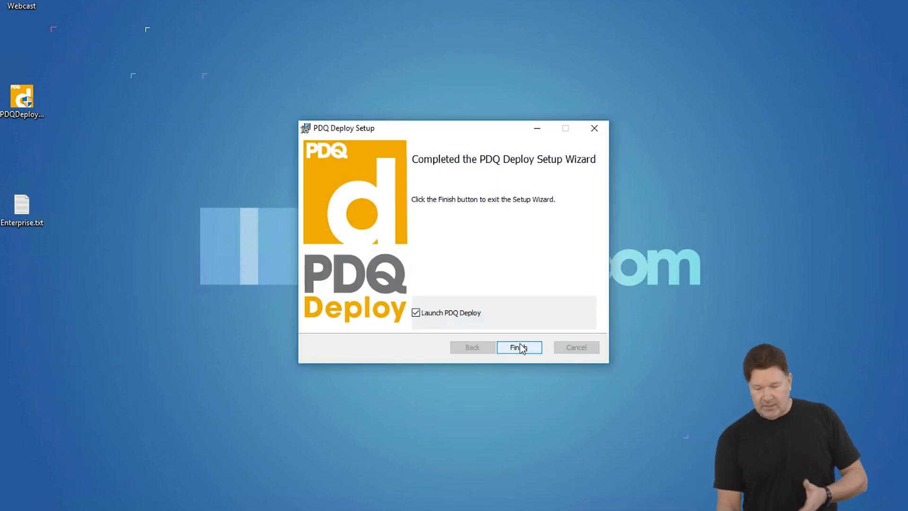
pyautogui.click(516, 347)
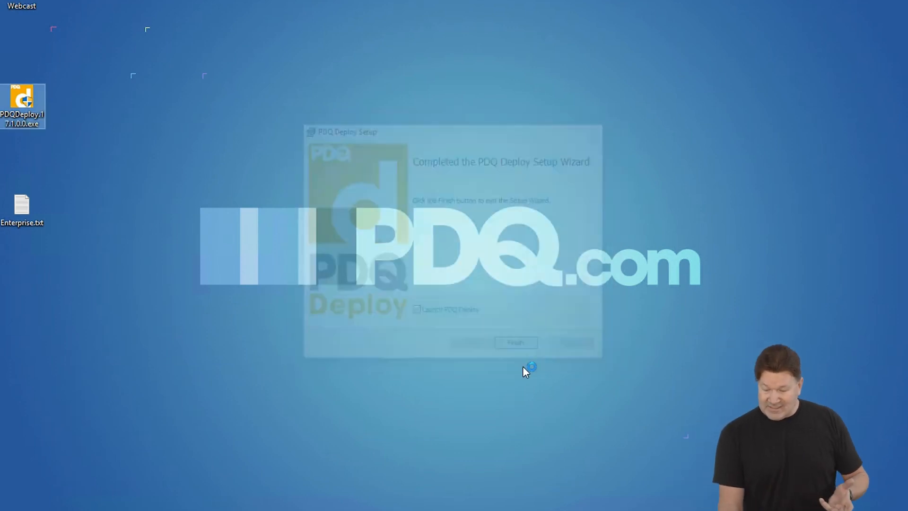
# Advance the Initialize PDQ Deploy wizard from its welcome page to the License Key page.
pyautogui.click(515, 343)
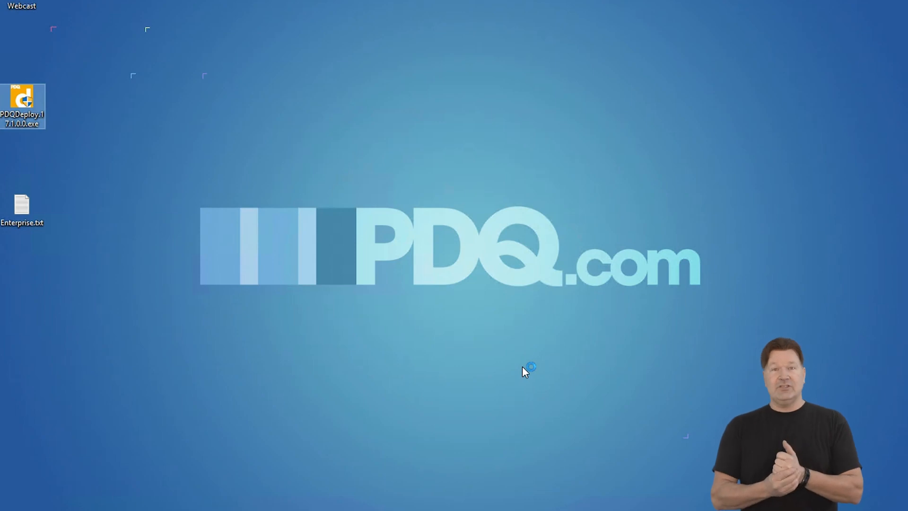
pyautogui.doubleClick(22, 106)
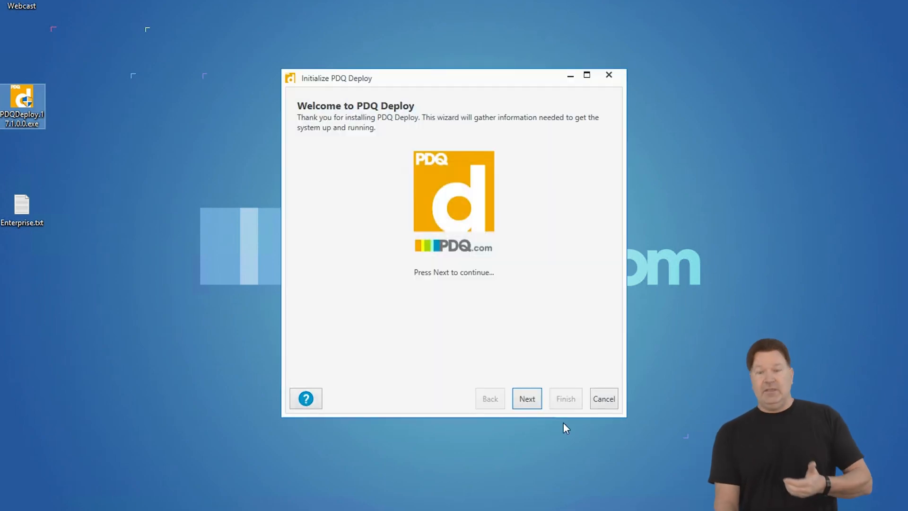
pyautogui.click(526, 398)
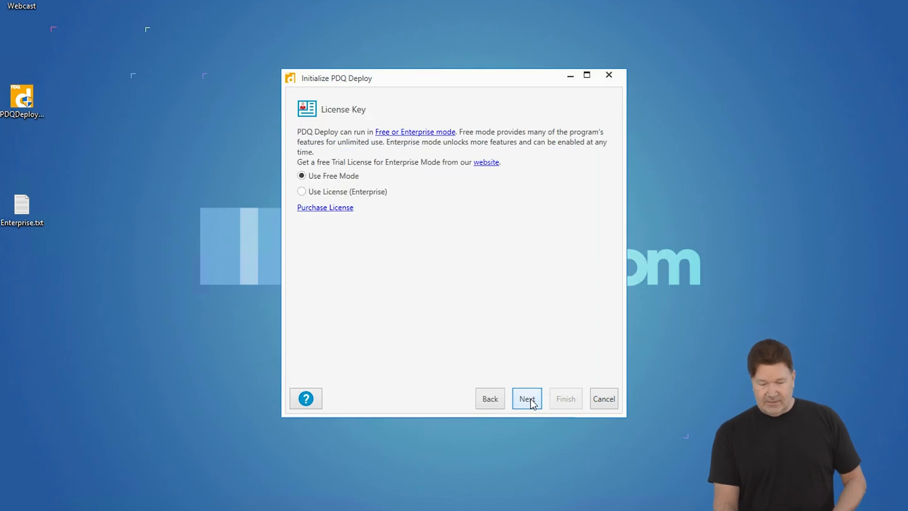
pyautogui.moveTo(437, 261)
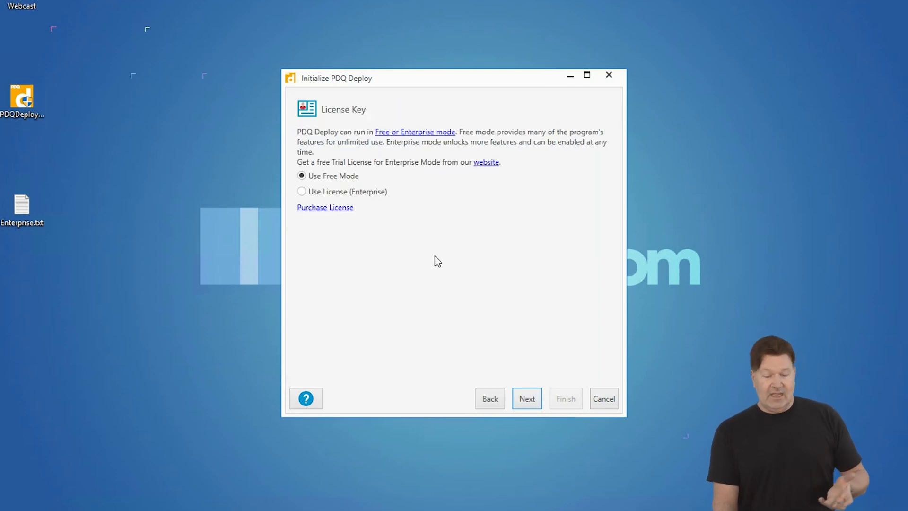
pyautogui.moveTo(299, 193)
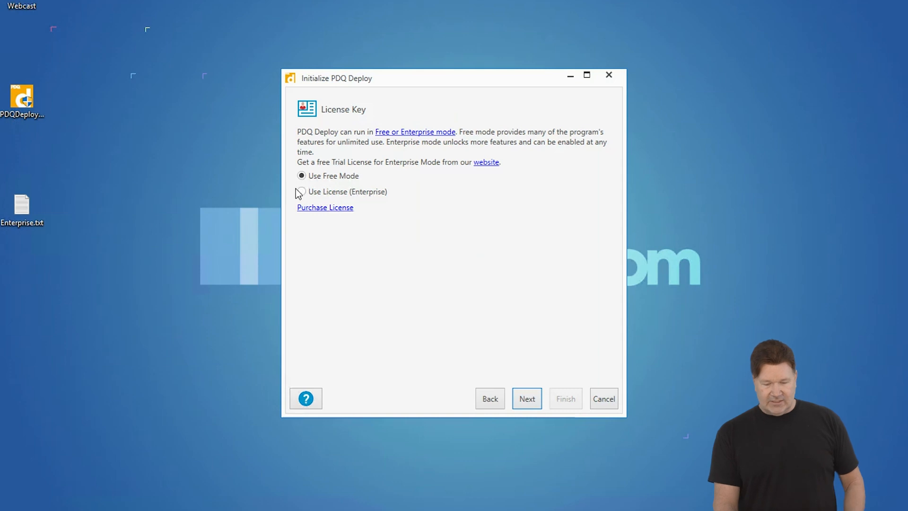
# Load Enterprise.txt as the Enterprise license, giving 25 licenses expiring 5/1/2019.
pyautogui.click(302, 191)
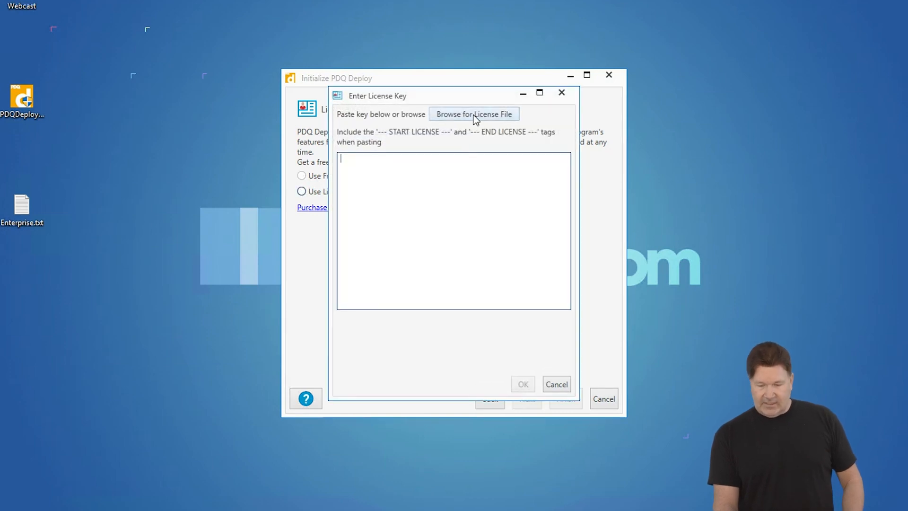
pyautogui.click(474, 113)
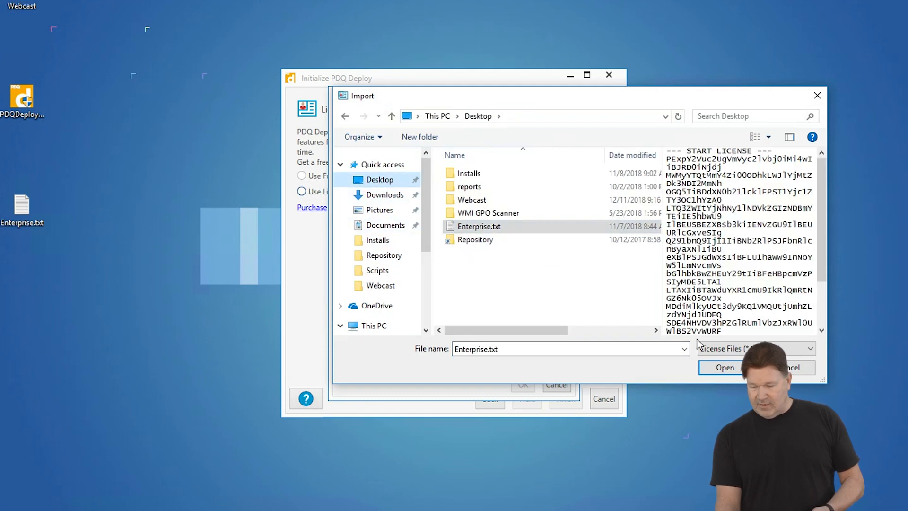
pyautogui.click(724, 367)
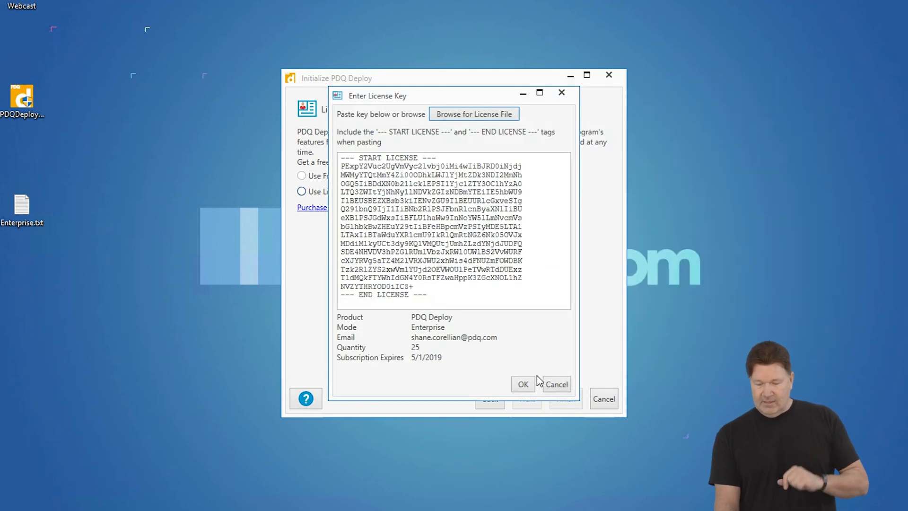
pyautogui.click(522, 383)
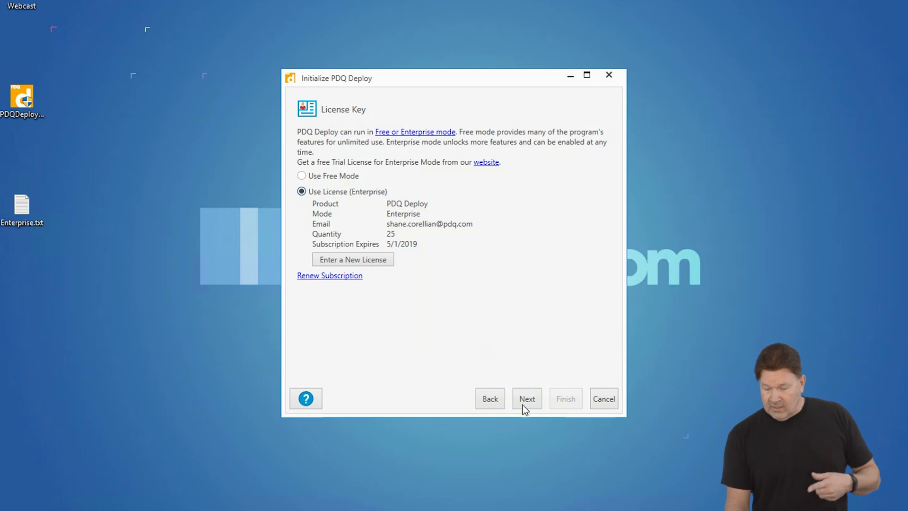
# Keep the Local enterprise installation type and continue to the Credentials page.
pyautogui.click(526, 398)
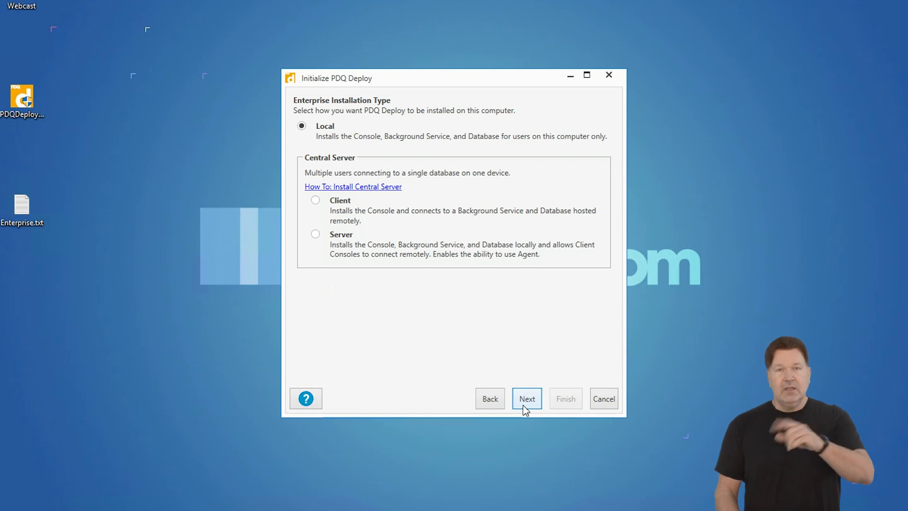
pyautogui.click(526, 398)
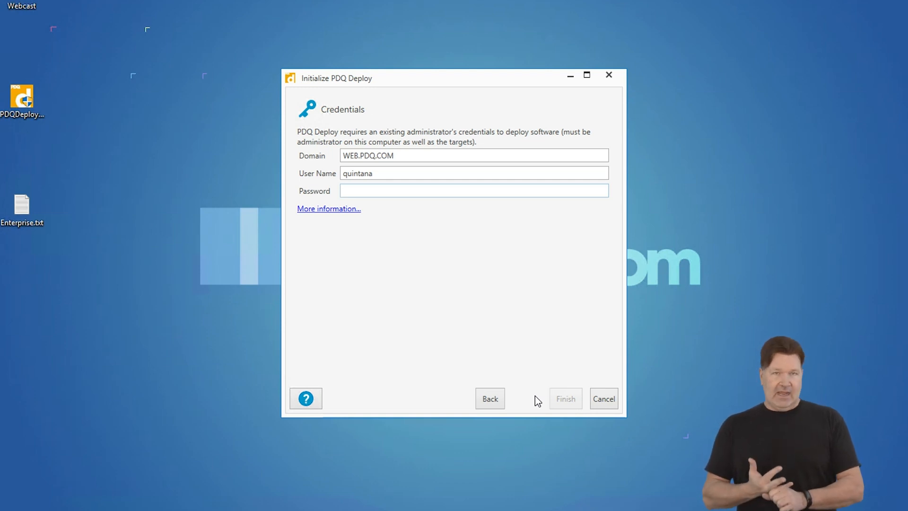
# Enter the WEB.PDQ.COM administrator password and finish initialization into the Enterprise console.
pyautogui.click(474, 191)
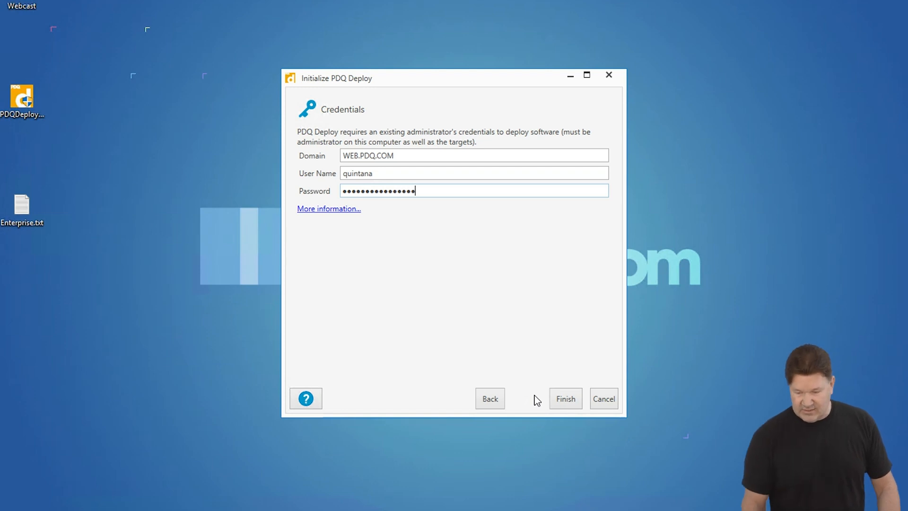
pyautogui.click(564, 398)
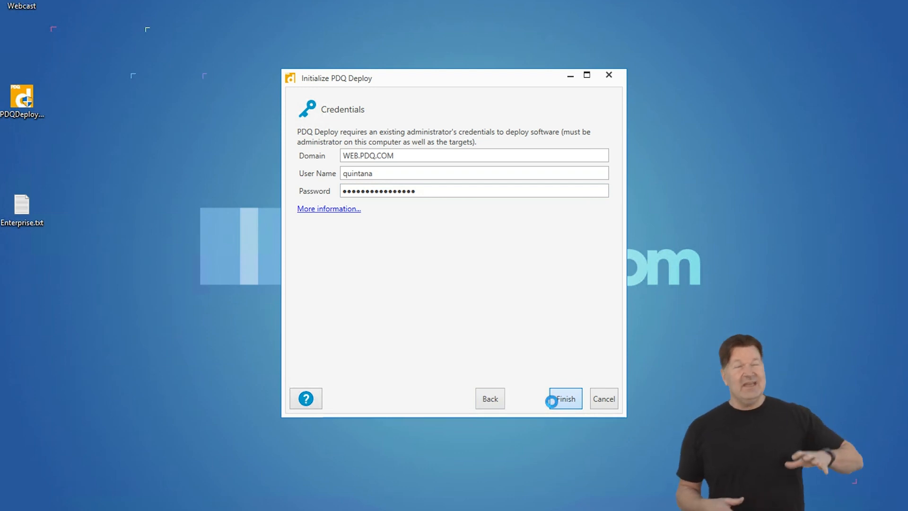
pyautogui.click(564, 398)
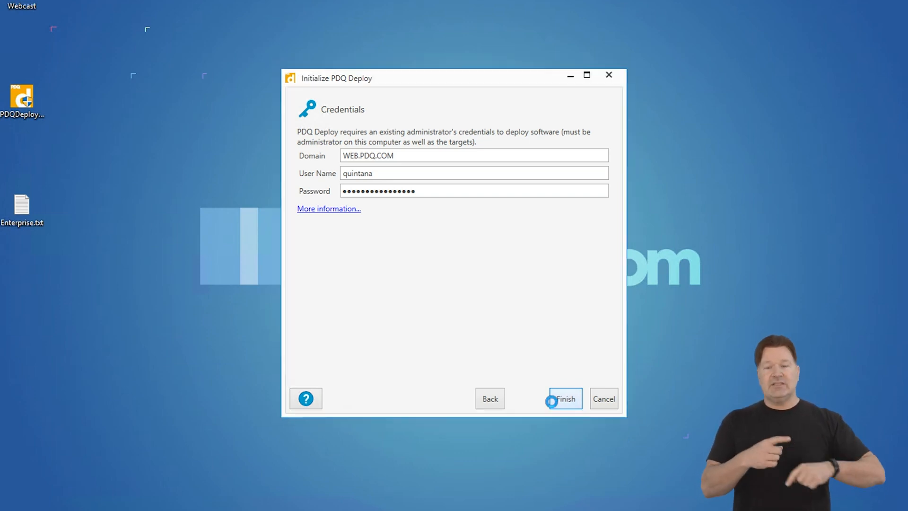
pyautogui.click(564, 398)
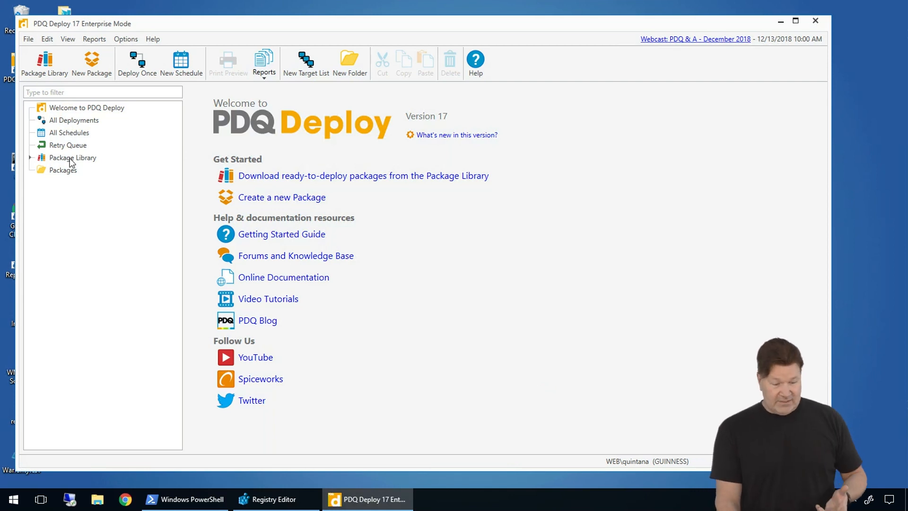
# Filter the Package Library by 'chr' and download Google Chrome Enterprise 71.0.3578.98.
pyautogui.click(73, 158)
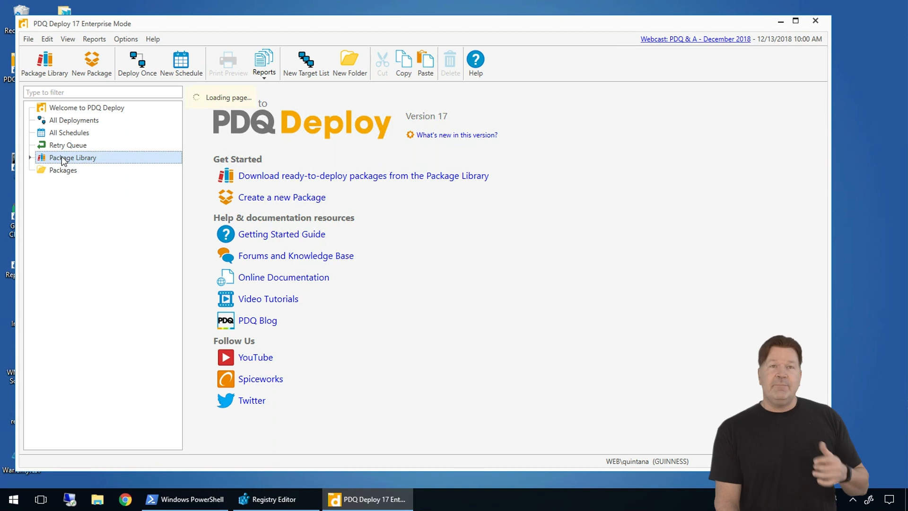
pyautogui.click(73, 157)
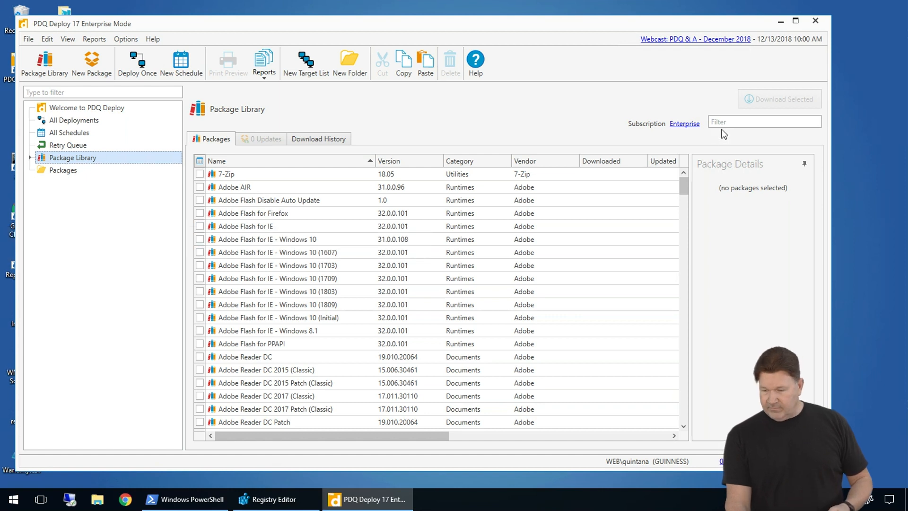
pyautogui.write('chrome')
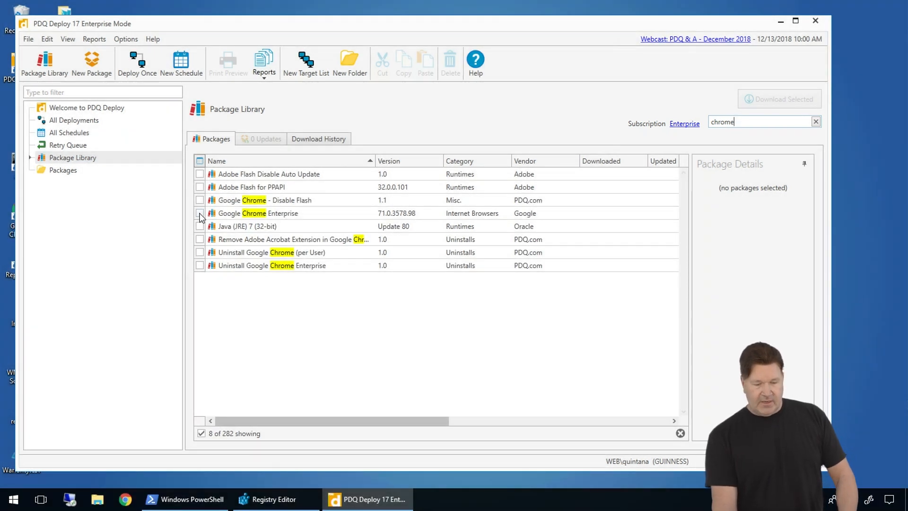
pyautogui.click(199, 213)
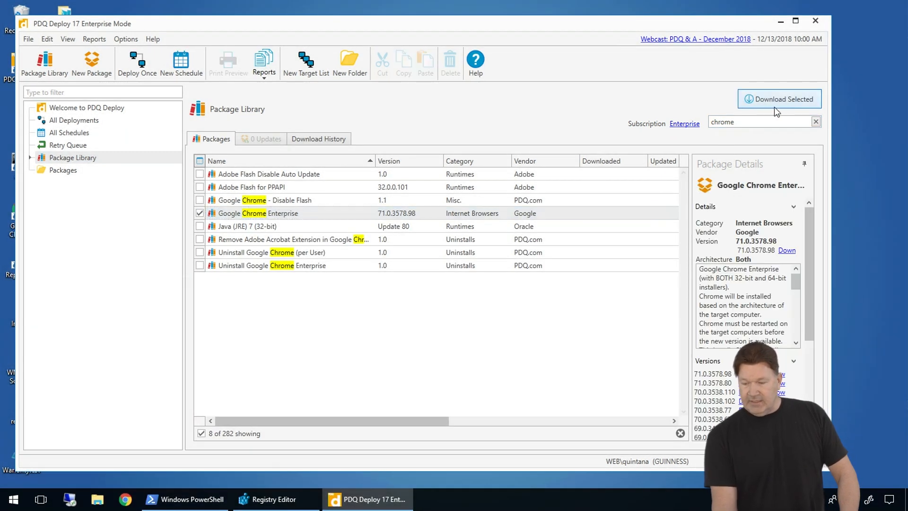
pyautogui.click(778, 98)
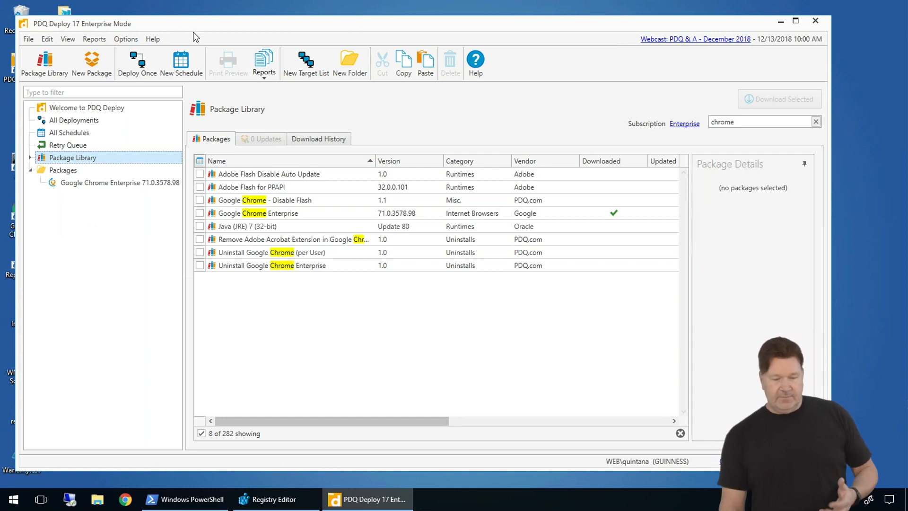
# Review the Auto Download preference showing automatic approval after 7 days, then select the Chrome package.
pyautogui.click(125, 38)
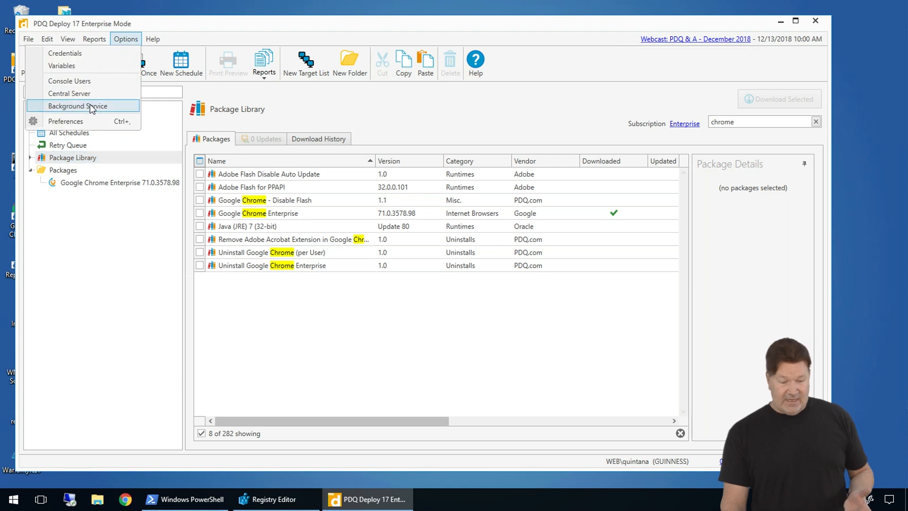
pyautogui.click(65, 121)
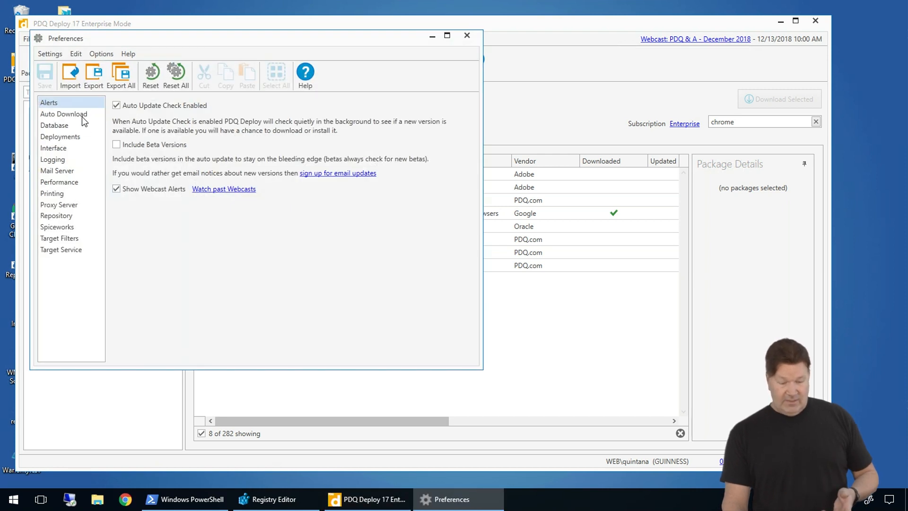
pyautogui.click(64, 114)
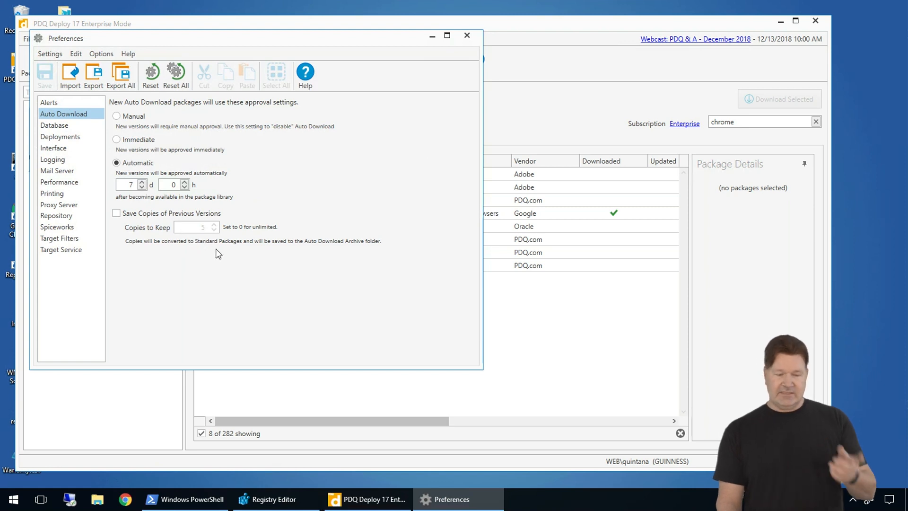
pyautogui.click(466, 35)
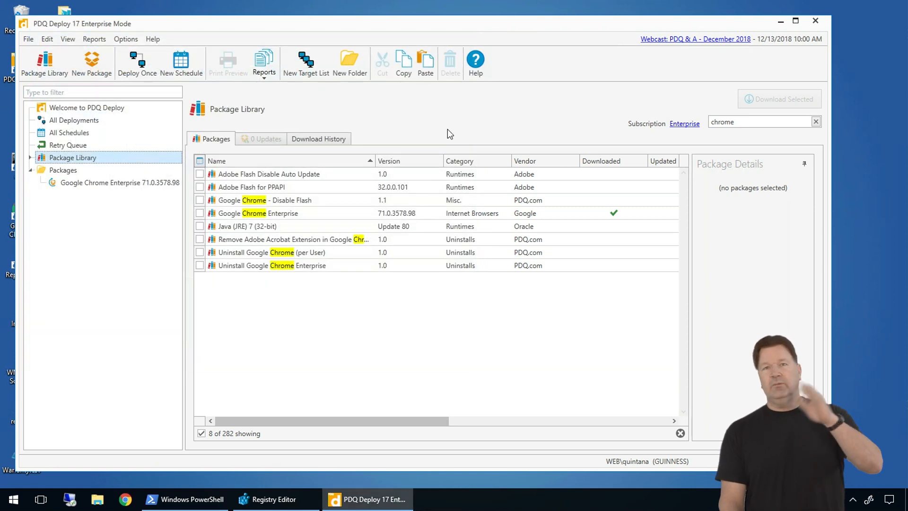
pyautogui.click(119, 183)
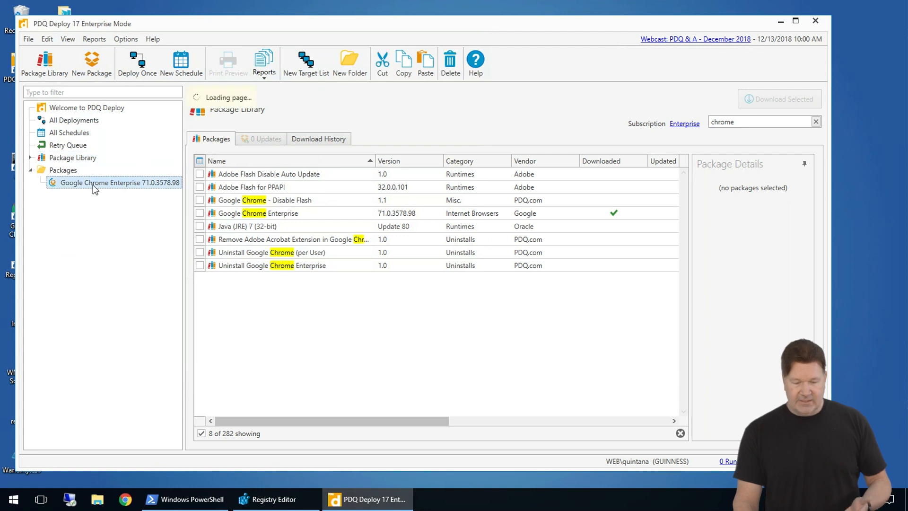
# Start a Deploy Once of Google Chrome Enterprise and choose Active Directory as the target source.
pyautogui.click(120, 183)
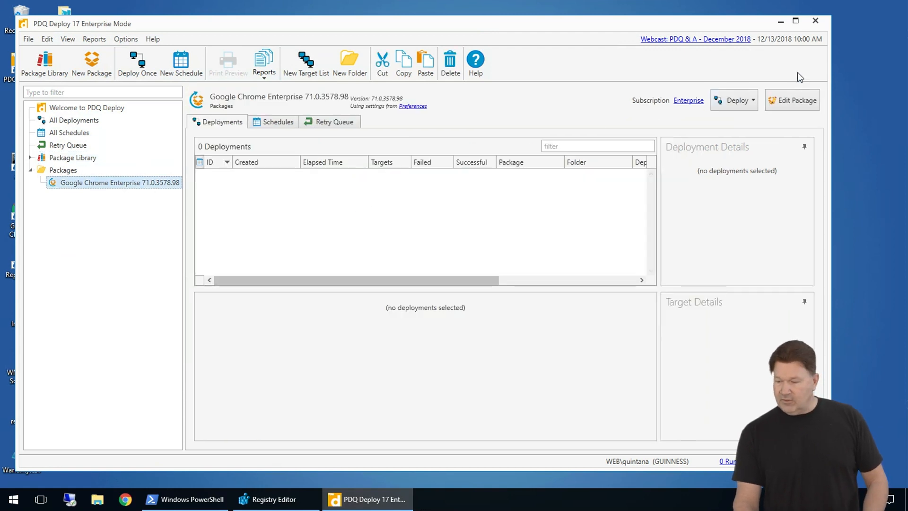
pyautogui.click(733, 99)
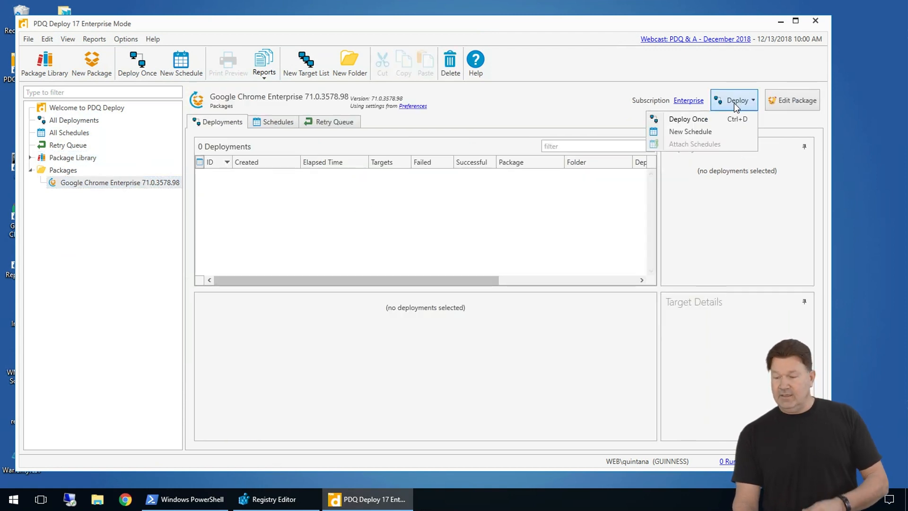
pyautogui.click(688, 119)
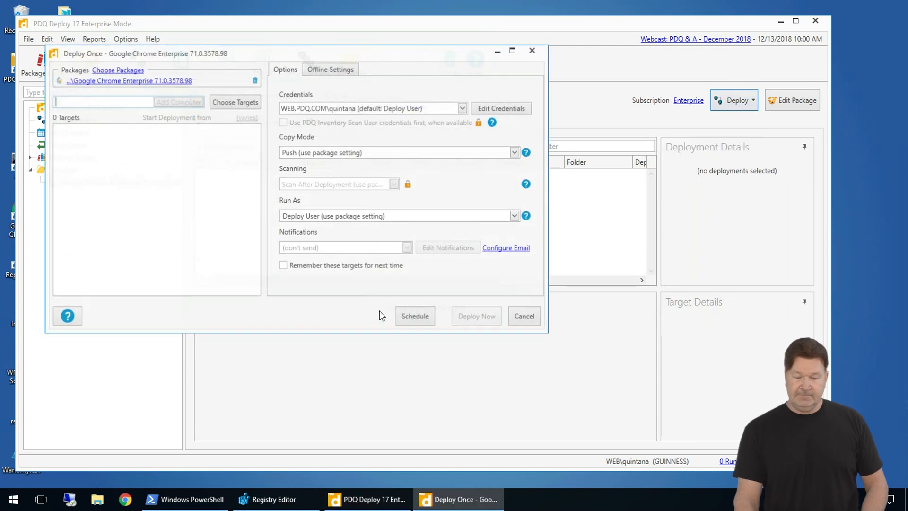
pyautogui.click(234, 102)
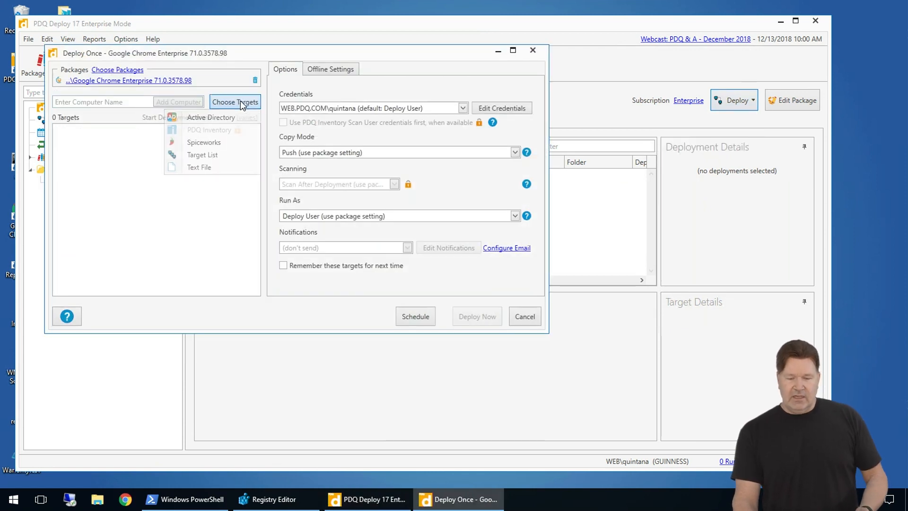
pyautogui.click(211, 117)
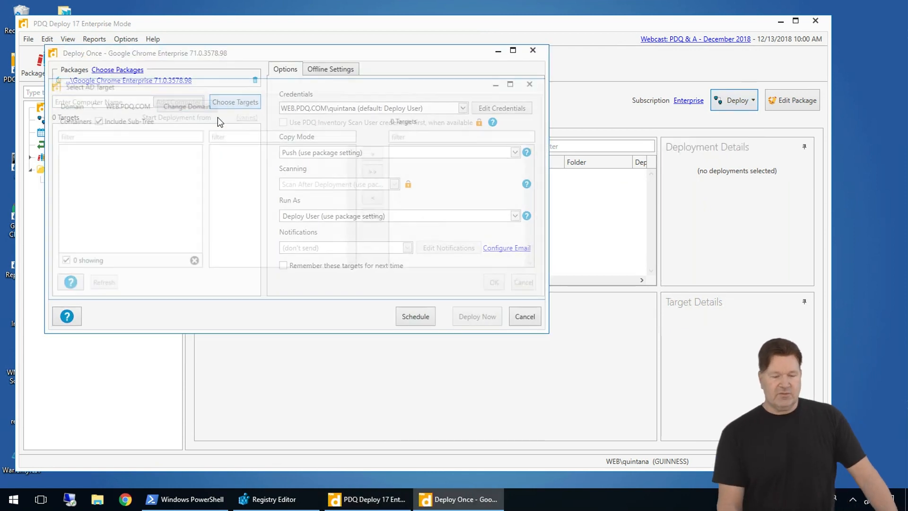
# Add ALANRAILS and BETH as targets and deploy Google Chrome Enterprise to them now.
pyautogui.click(236, 102)
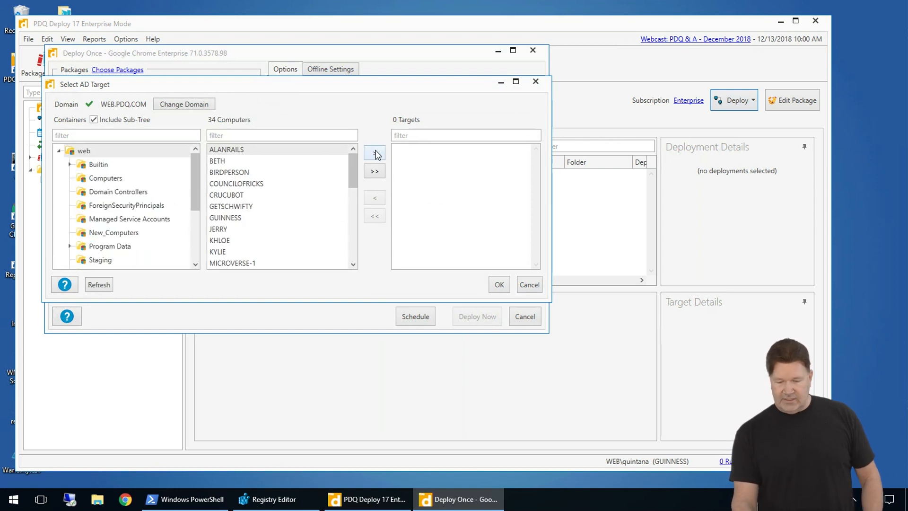
pyautogui.click(374, 153)
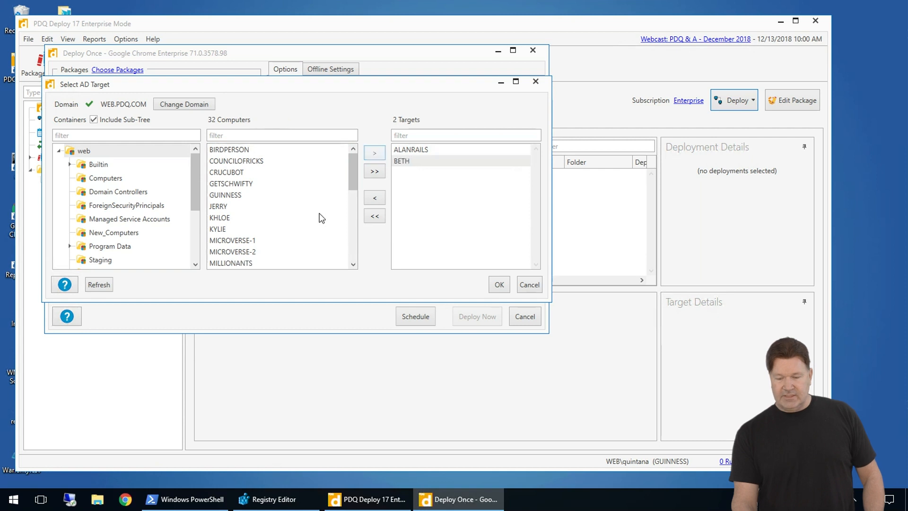
pyautogui.click(497, 285)
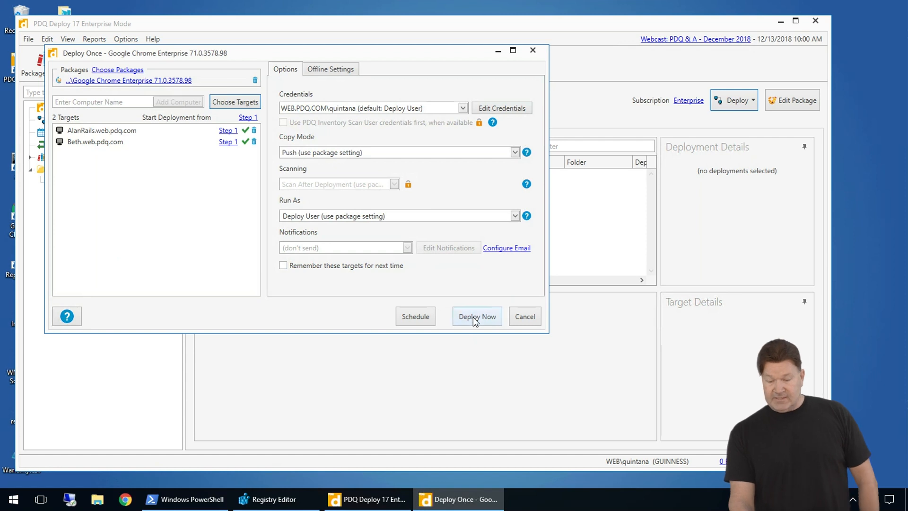
pyautogui.click(477, 316)
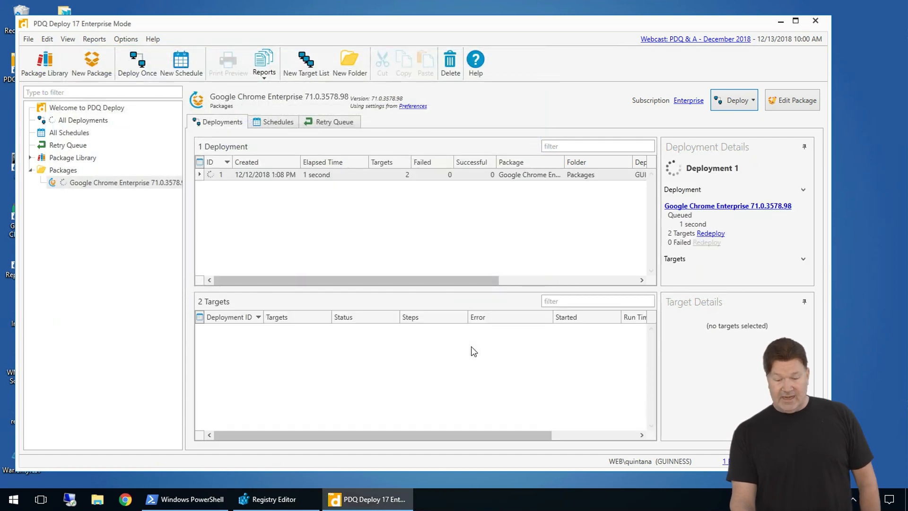